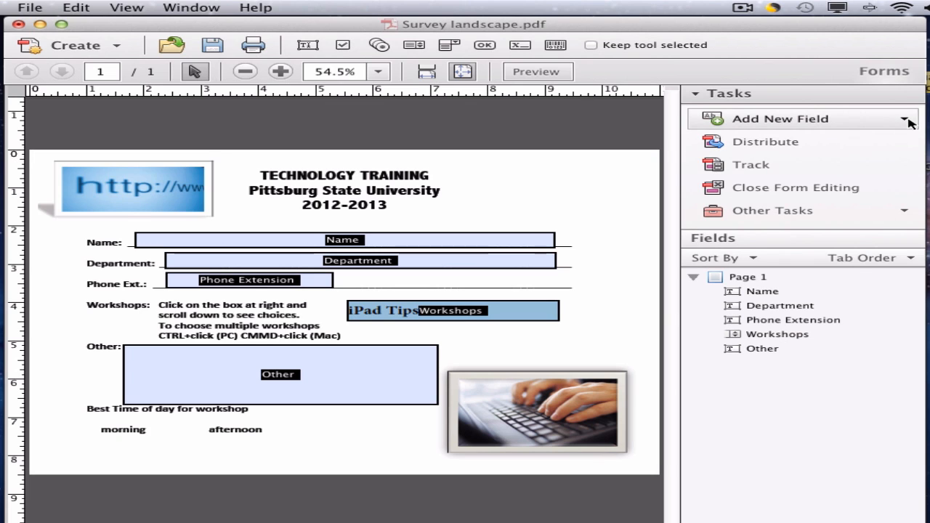
- Choose Radio Button from the Add New Field dropdown
{"action": "left_click", "coordinate": [780, 118]}
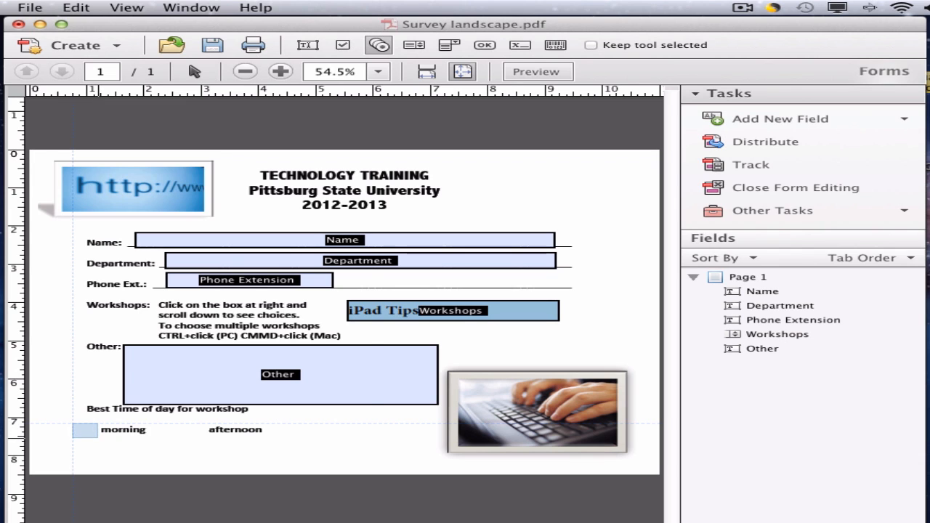
- Place a radio button beside 'morning' with choice Morning and group Workshop Times
{"action": "left_click", "coordinate": [85, 430]}
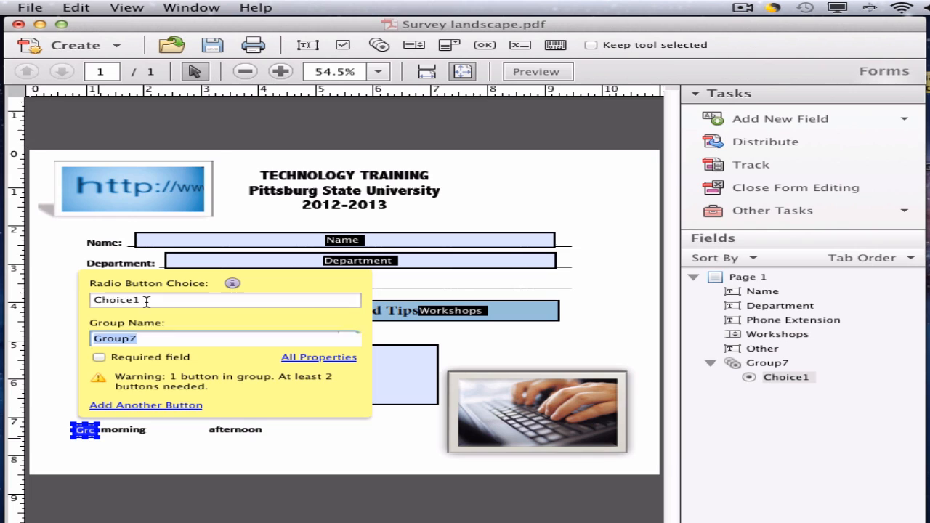
{"action": "type", "text": "Morning"}
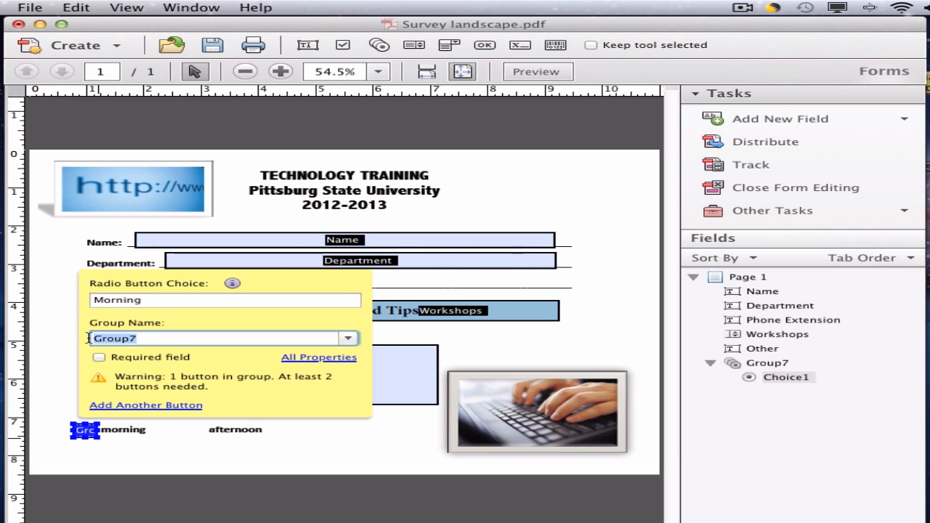
{"action": "type", "text": "Workshop Times"}
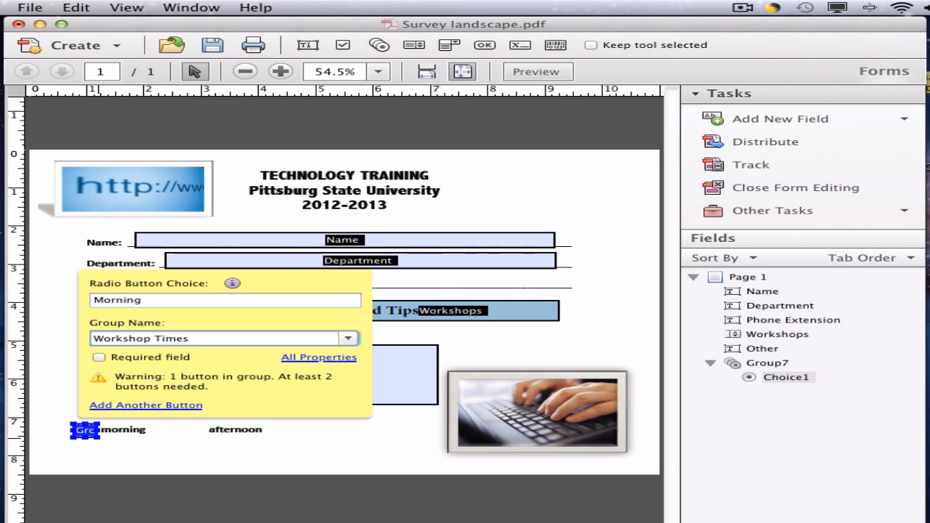
{"action": "mouse_move", "coordinate": [220, 391]}
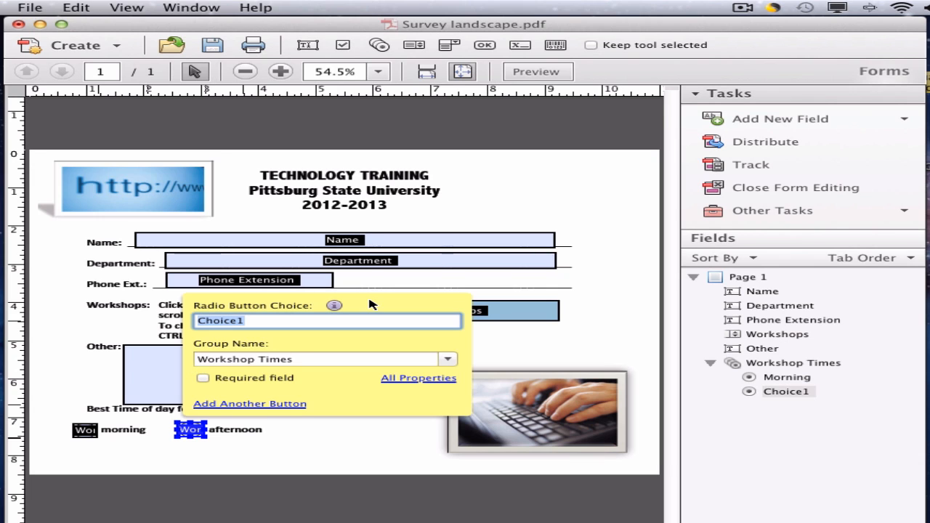
- Enter Afternoon as the second button's radio button choice
{"action": "type", "text": "Afternoon"}
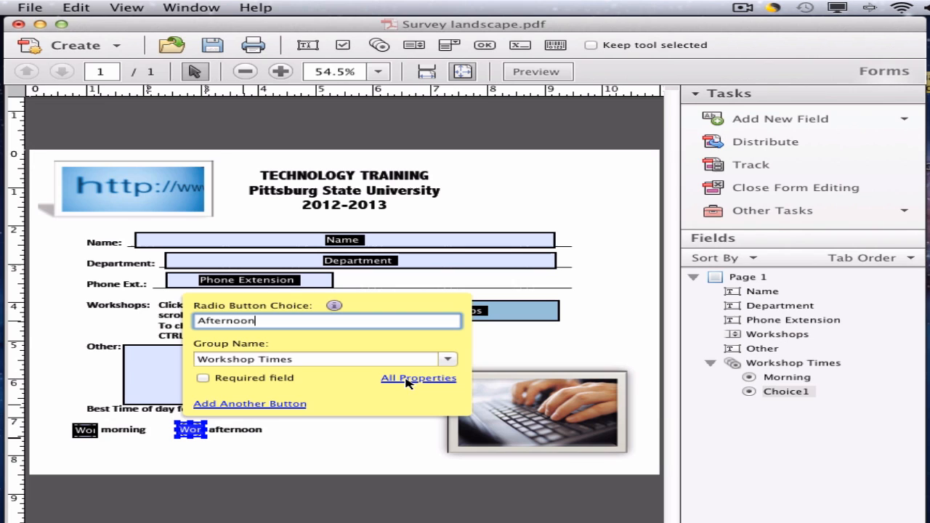
- Set the afternoon radio button's Button Style to Circle in All Properties
{"action": "left_click", "coordinate": [418, 378]}
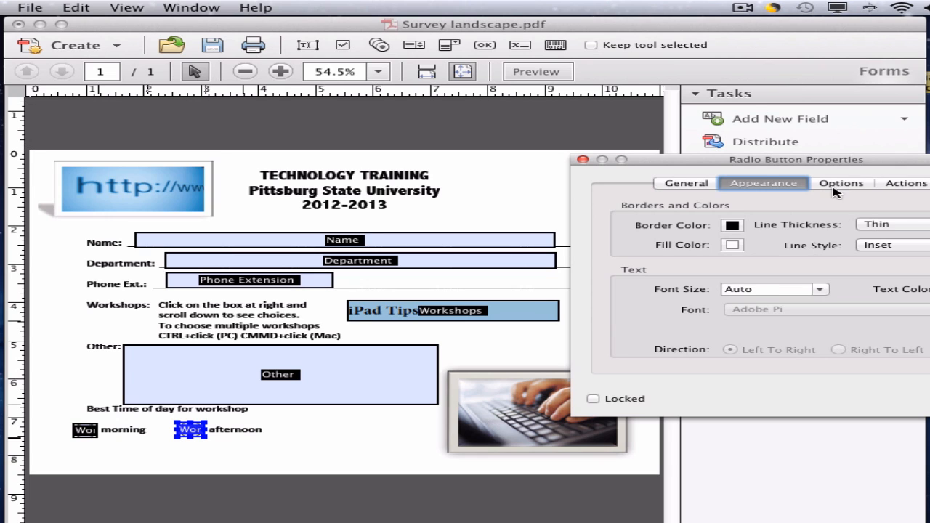
{"action": "left_click", "coordinate": [864, 182]}
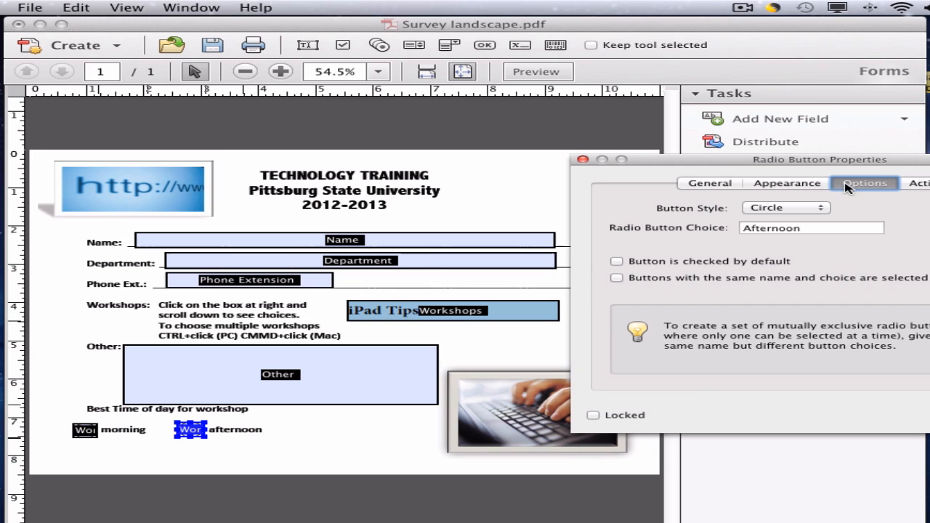
{"action": "mouse_move", "coordinate": [777, 215]}
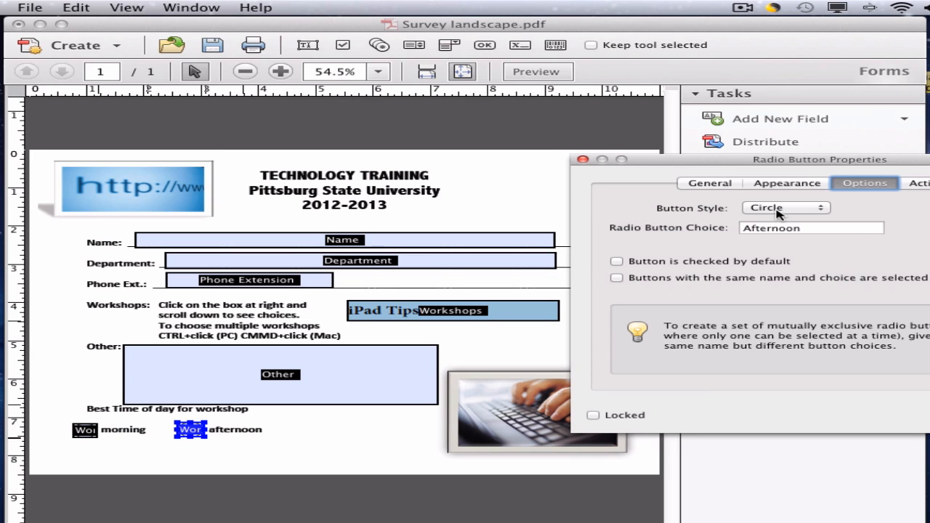
{"action": "left_click", "coordinate": [785, 207]}
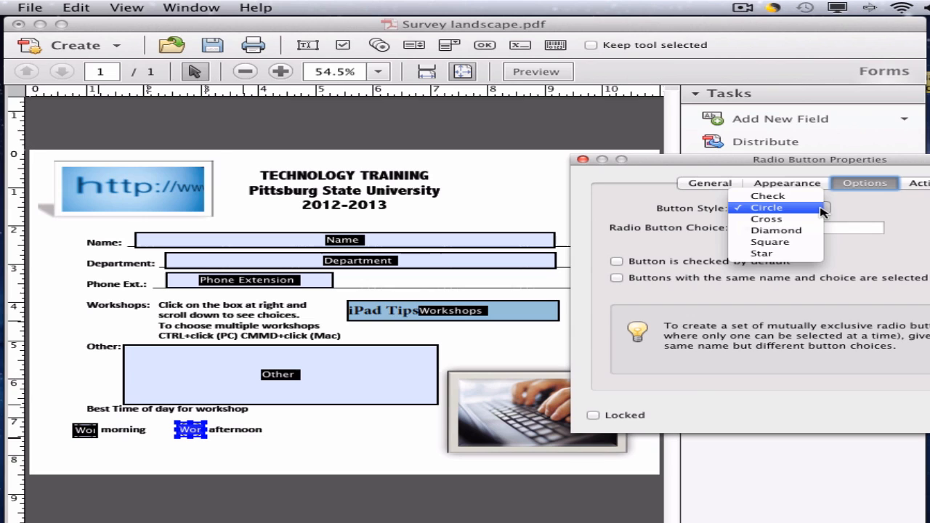
{"action": "left_click", "coordinate": [766, 207]}
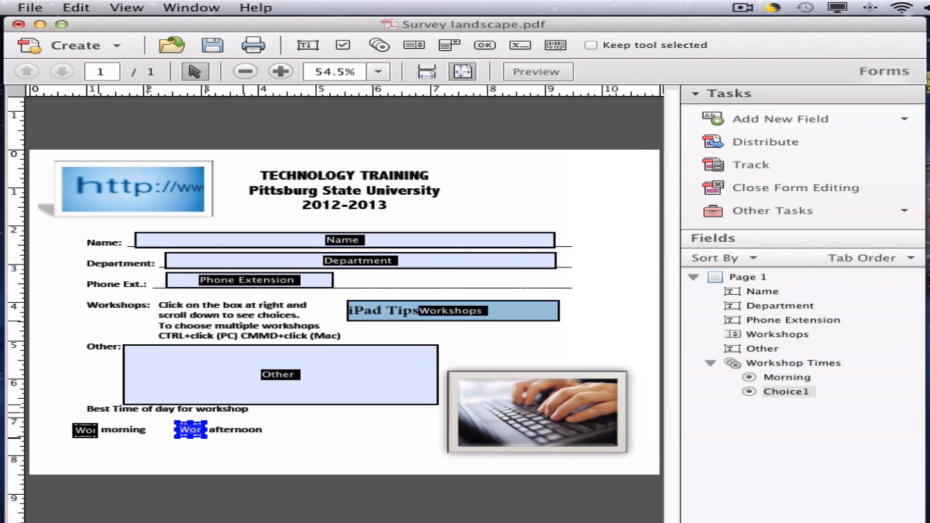
- Review the morning button's Appearance and Options tabs, confirming Circle style
{"action": "double_click", "coordinate": [85, 429]}
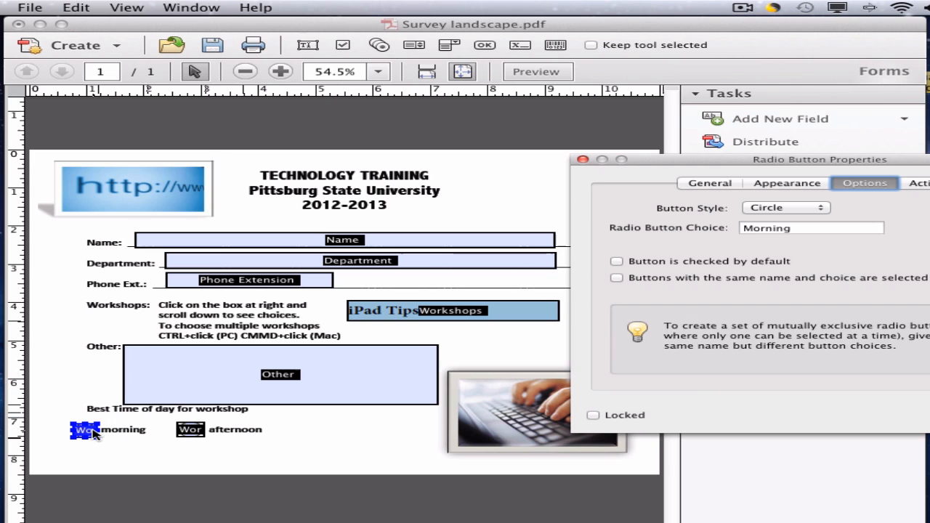
{"action": "left_click", "coordinate": [763, 182]}
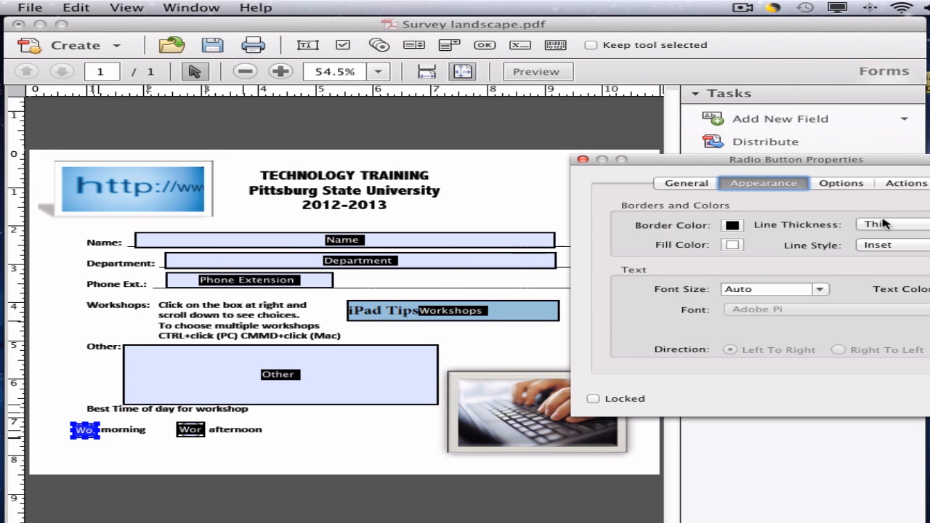
{"action": "left_click", "coordinate": [864, 183]}
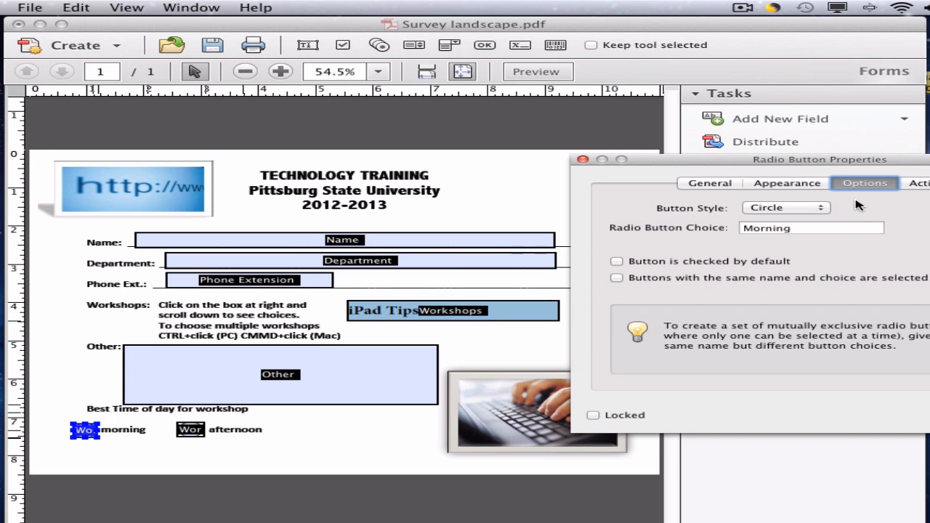
{"action": "mouse_move", "coordinate": [873, 225]}
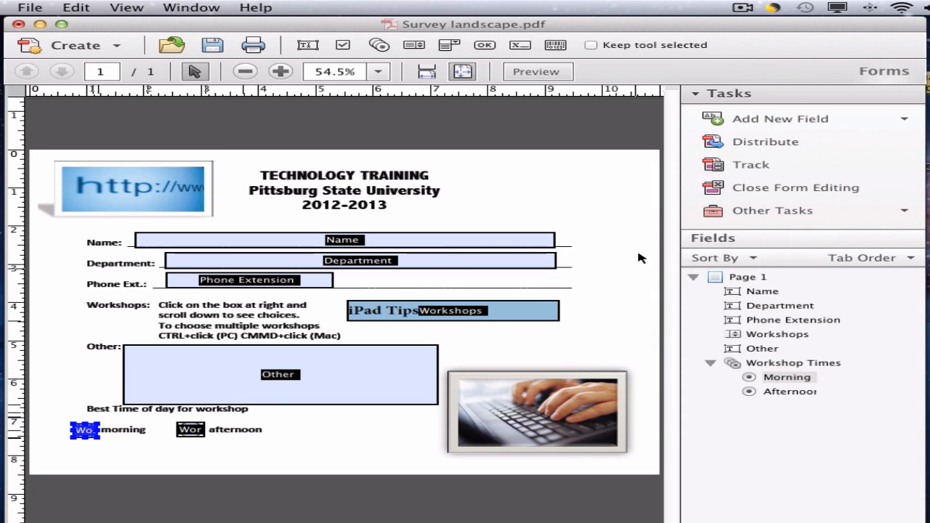
{"action": "mouse_move", "coordinate": [643, 223]}
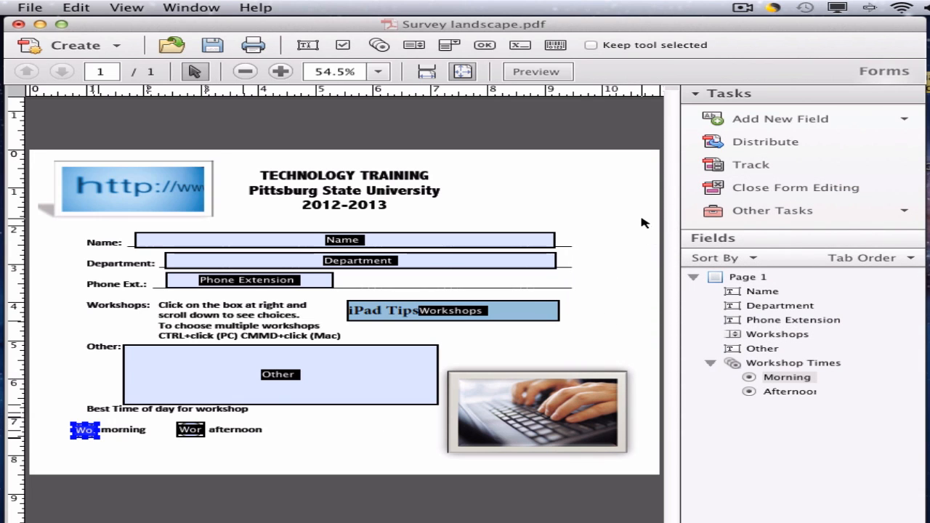